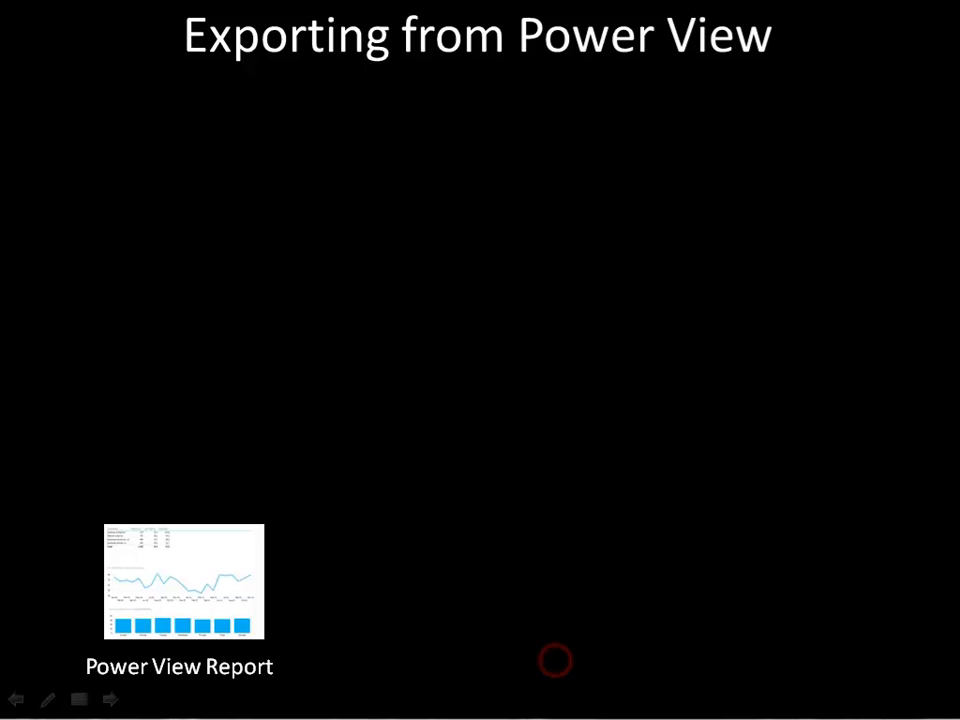
mouse_move(835, 705)
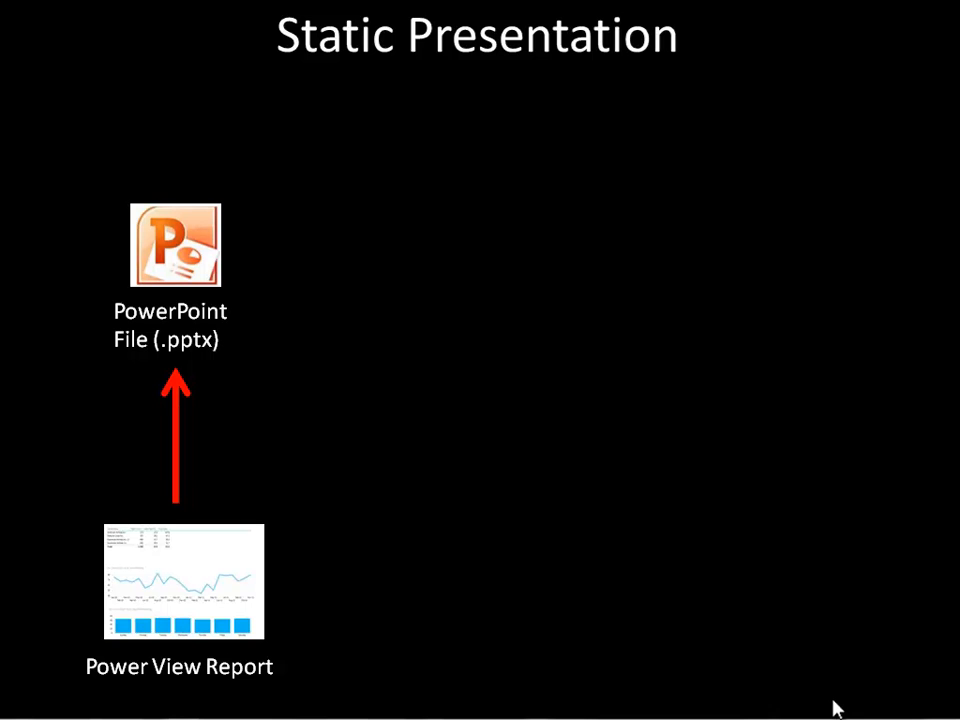
- Advance past the Static Presentation slide to trigger PowerPoint's unactivated-controls warning
key(Right)
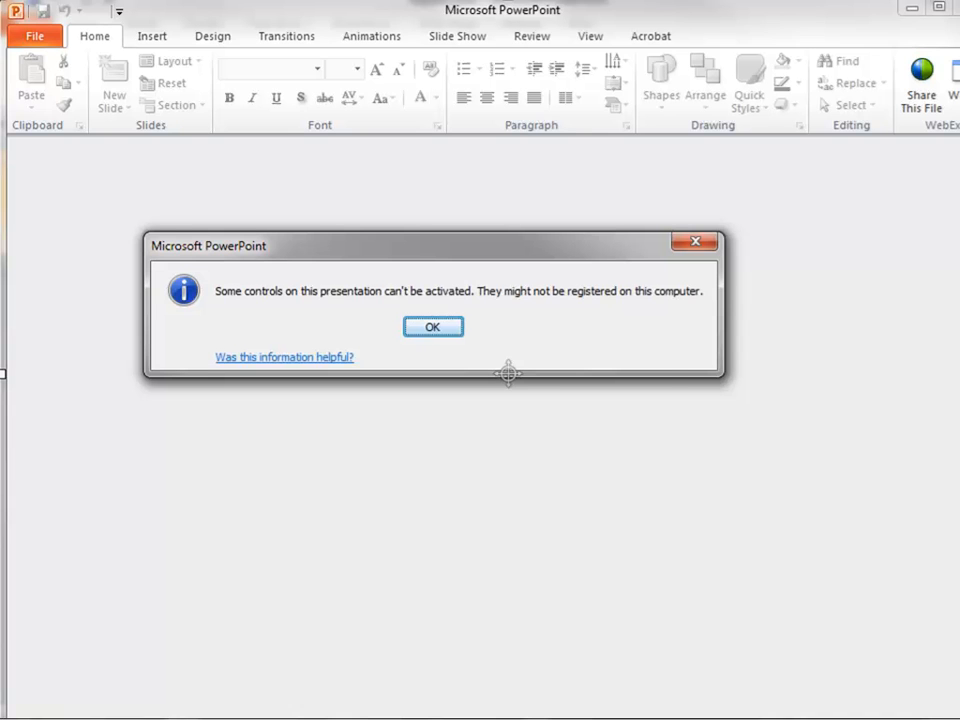
- Dismiss the controls warning to reach the Interactive Presentation slide
click(433, 327)
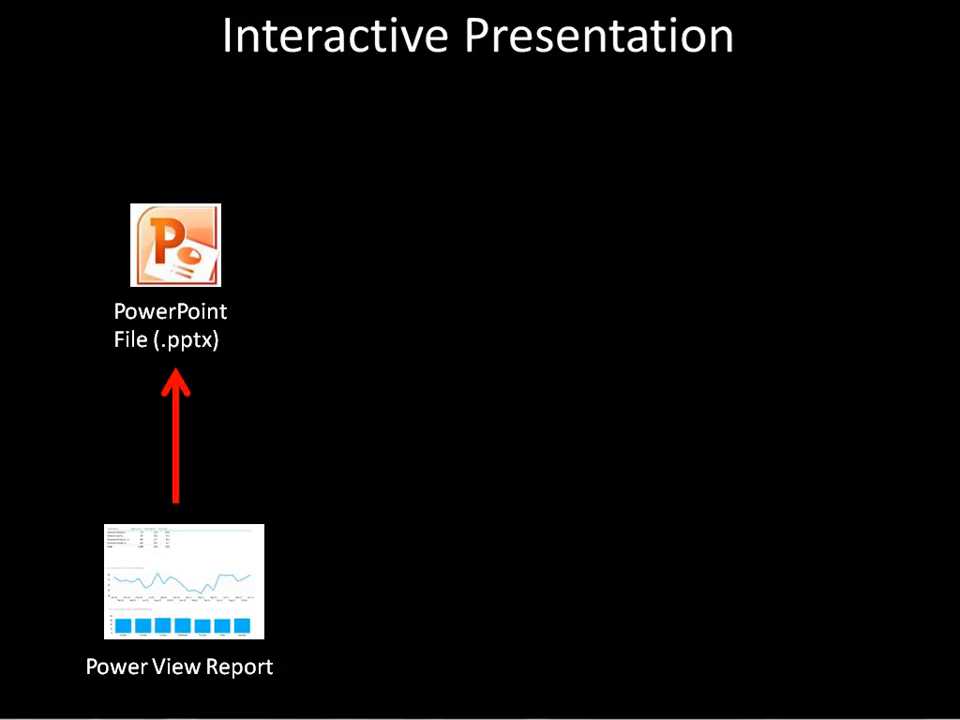
key(Right)
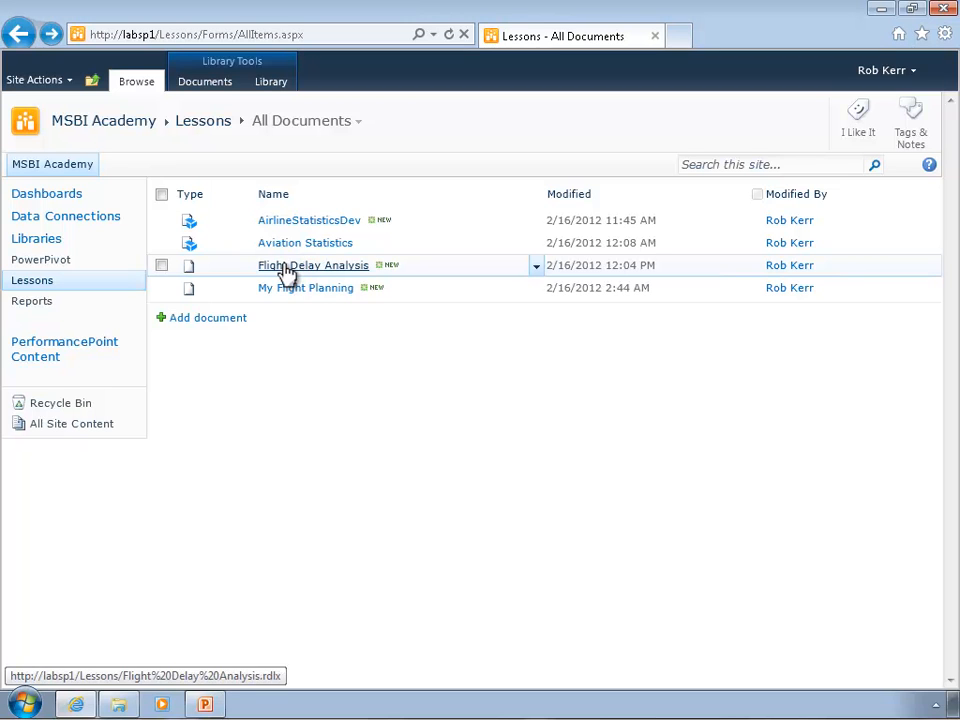
- Open Flight Delay Analysis, view page 2, then return to page 1 via thumbnails
click(313, 265)
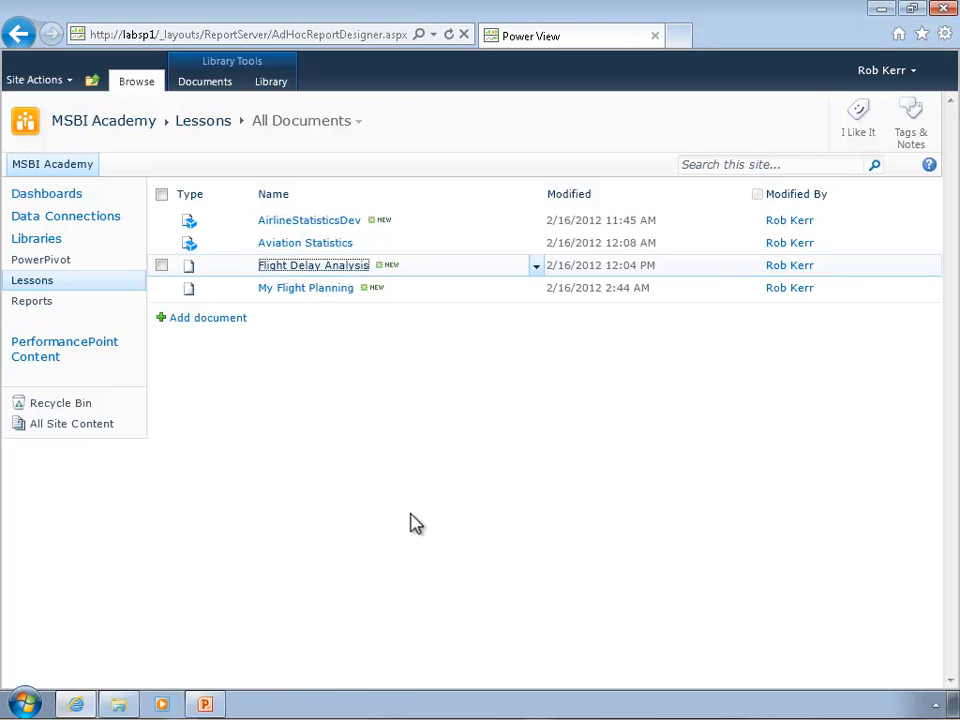
click(313, 265)
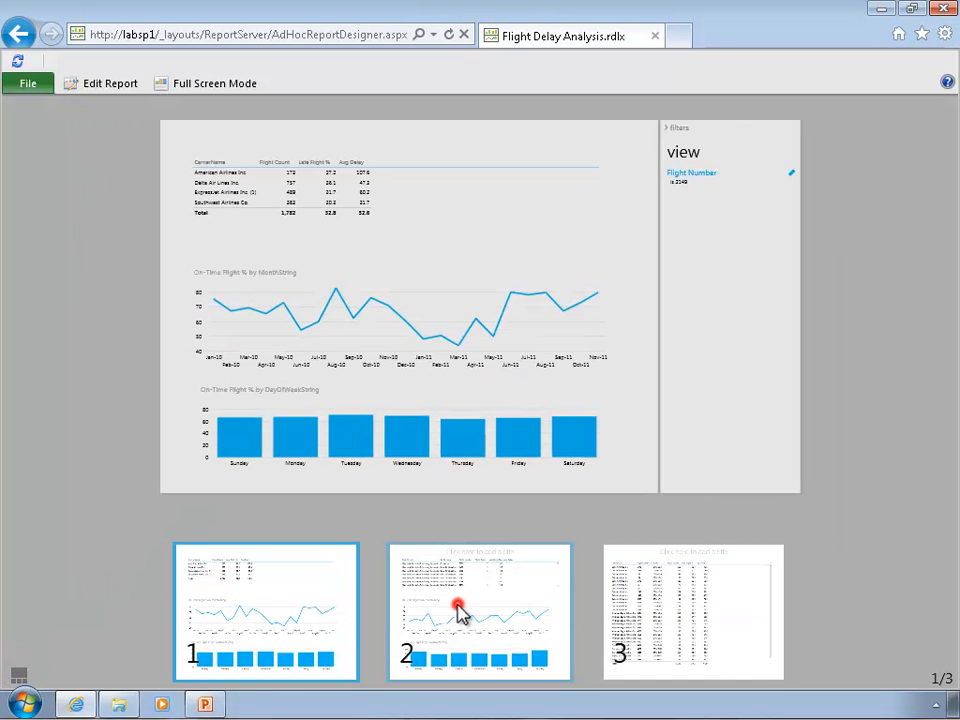
click(460, 613)
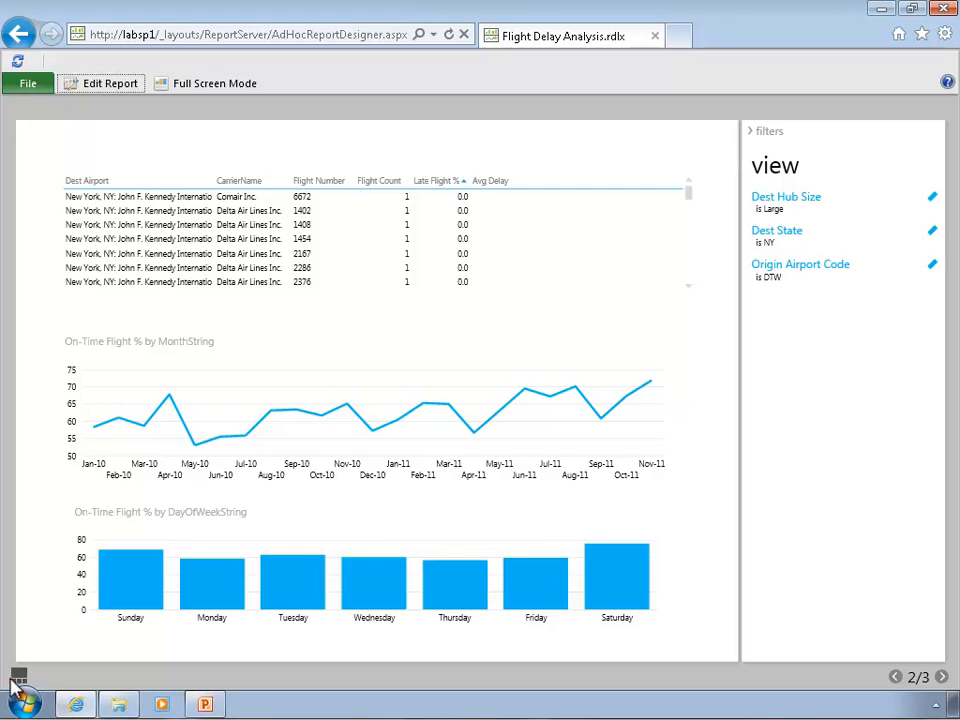
click(941, 676)
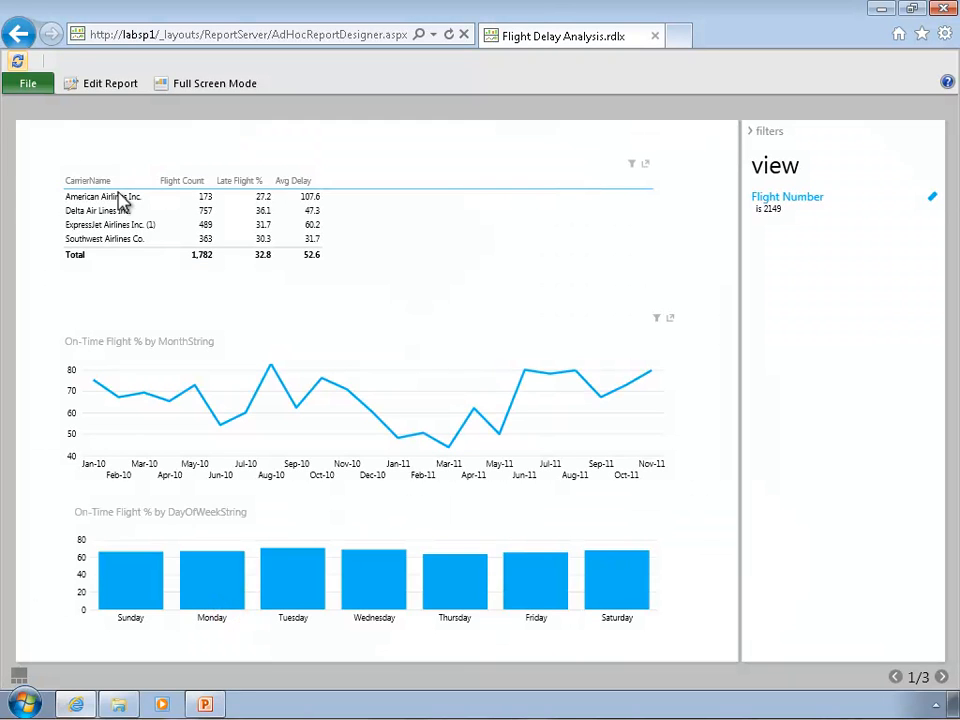
- Open File > Print, cancel the Print dialog, and reopen the File menu
click(23, 84)
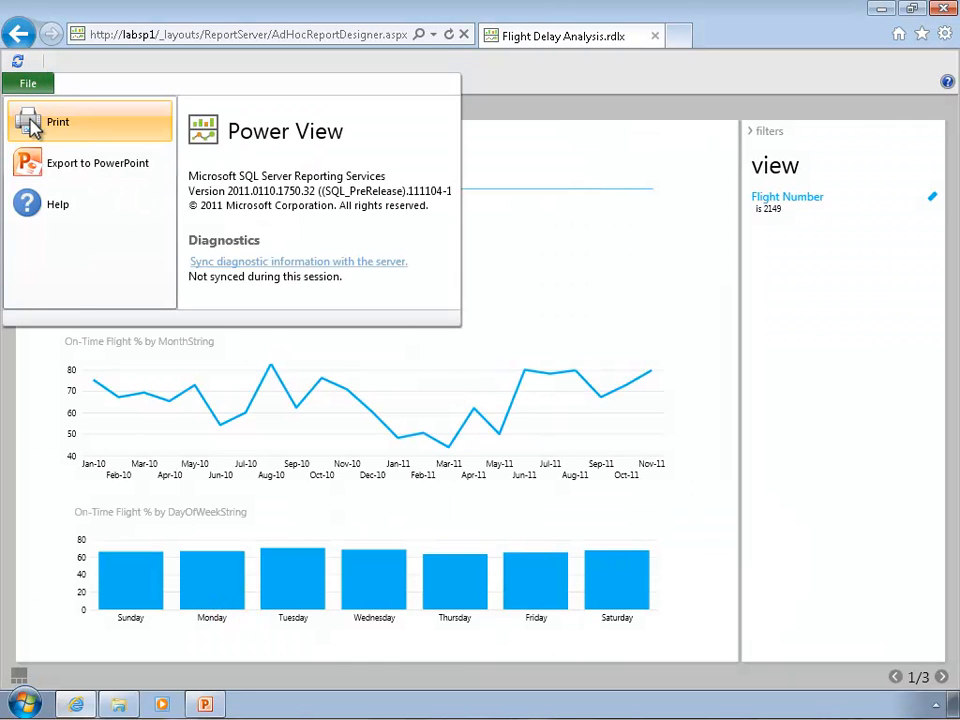
click(57, 123)
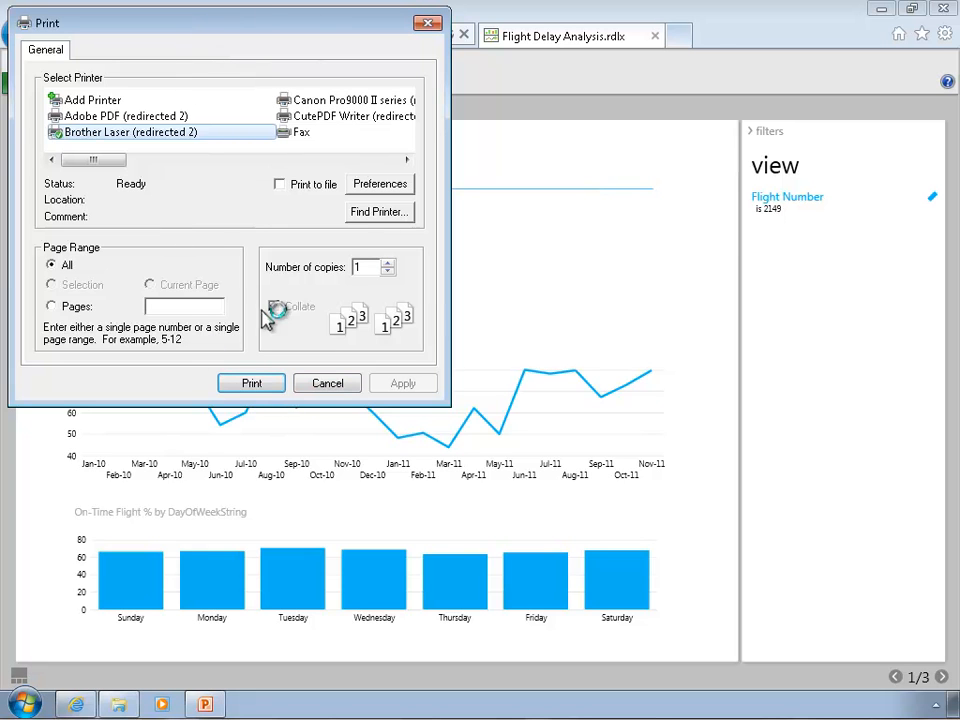
click(326, 382)
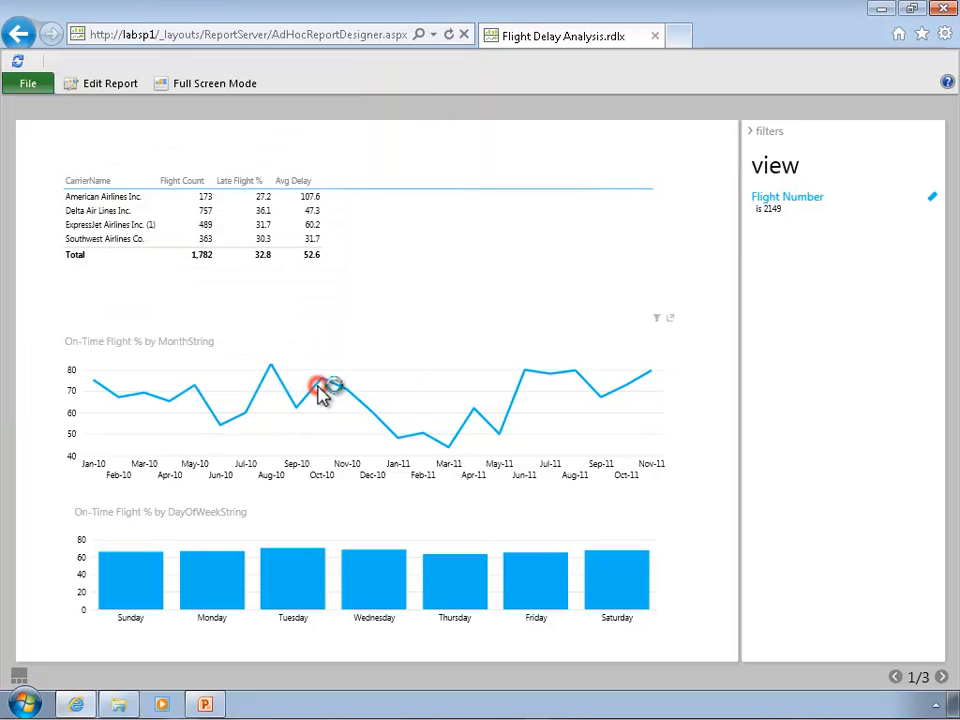
click(20, 82)
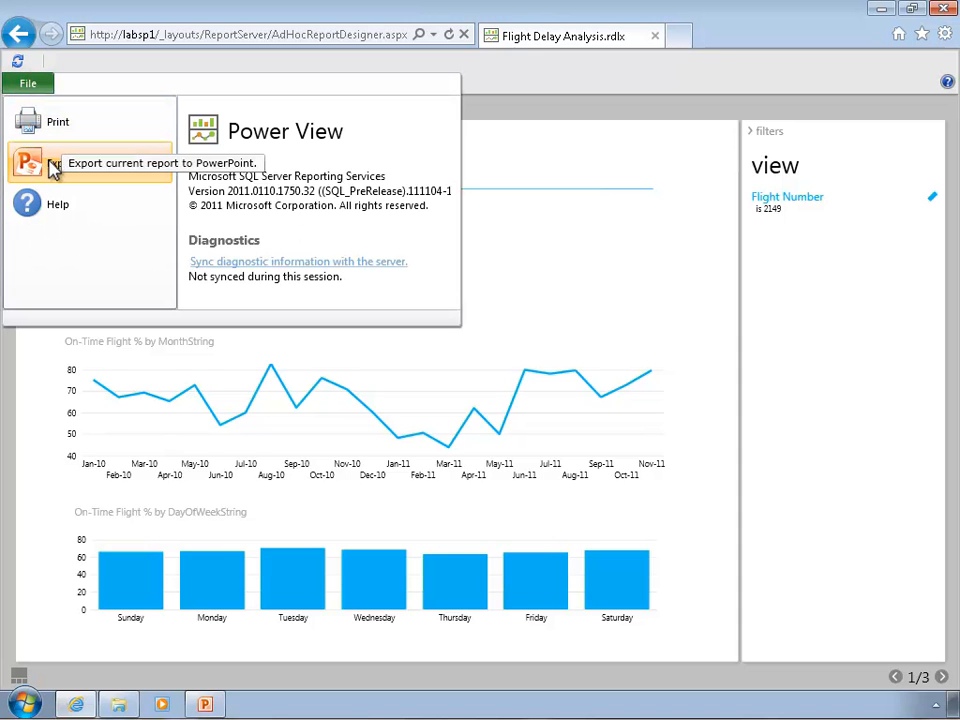
- Export the report to PowerPoint as 'Test PowerPoint' on the Desktop
click(28, 162)
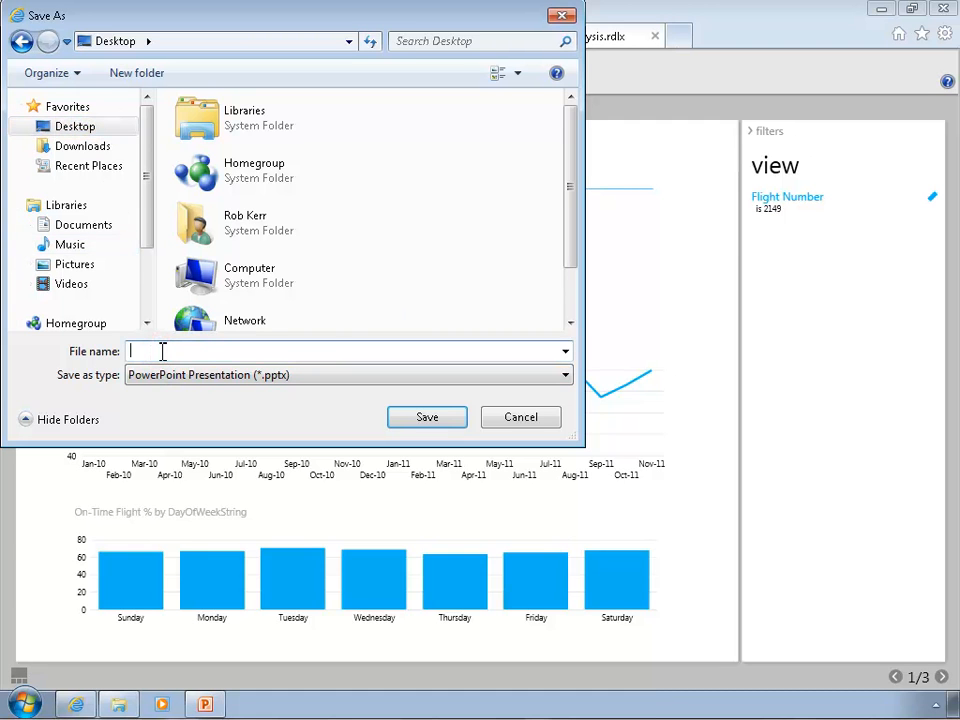
text(Test P)
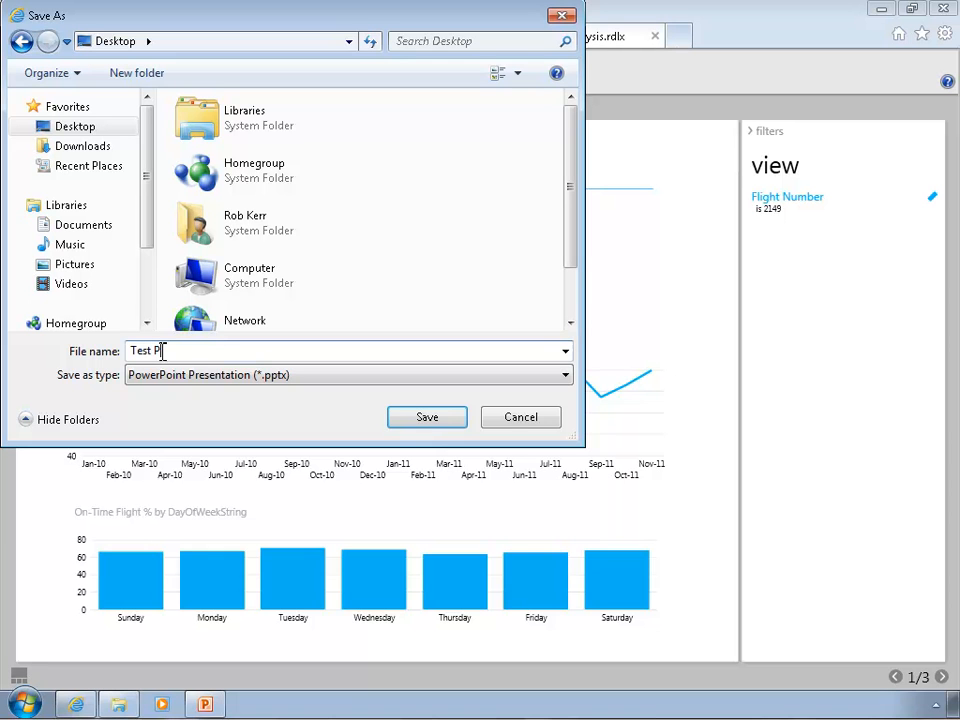
text(owerPoint)
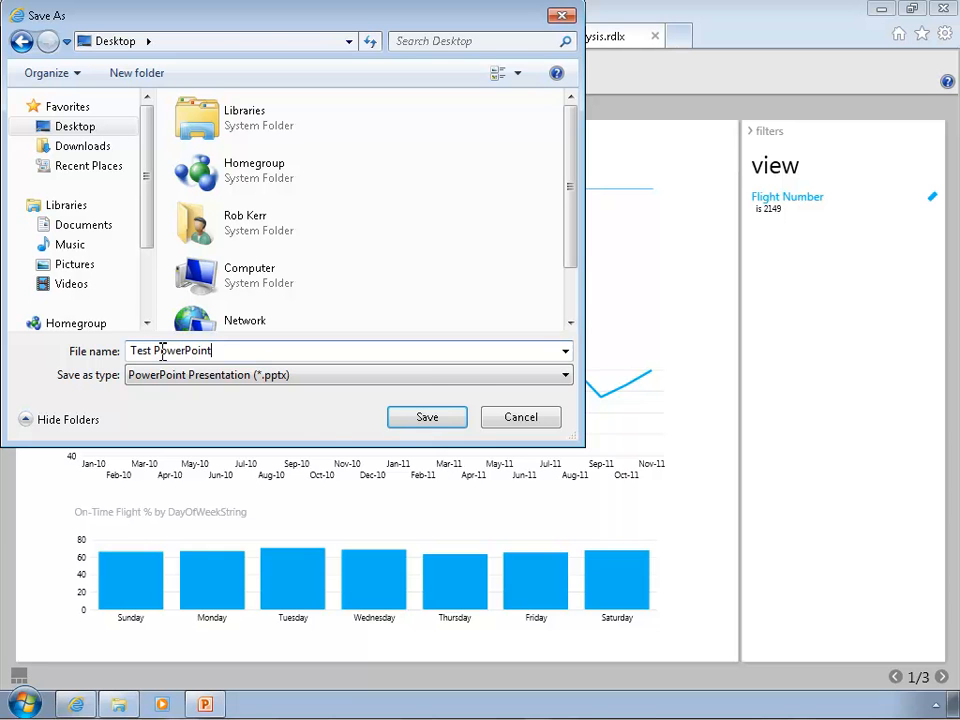
click(427, 417)
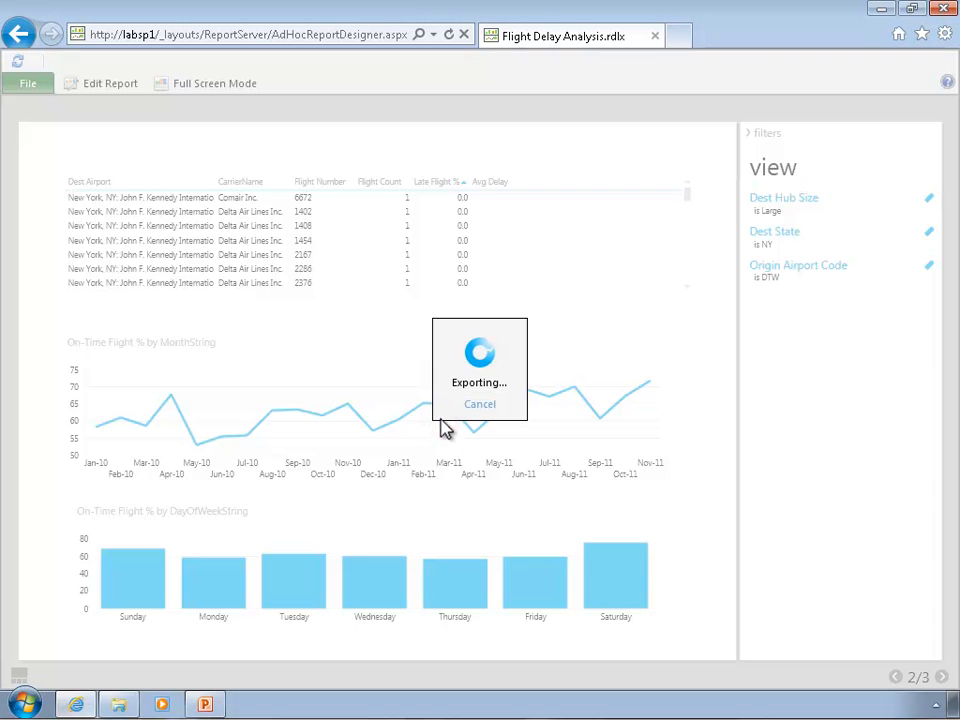
- Wait for the export, then open Test PowerPoint.pptx from the Desktop
click(941, 676)
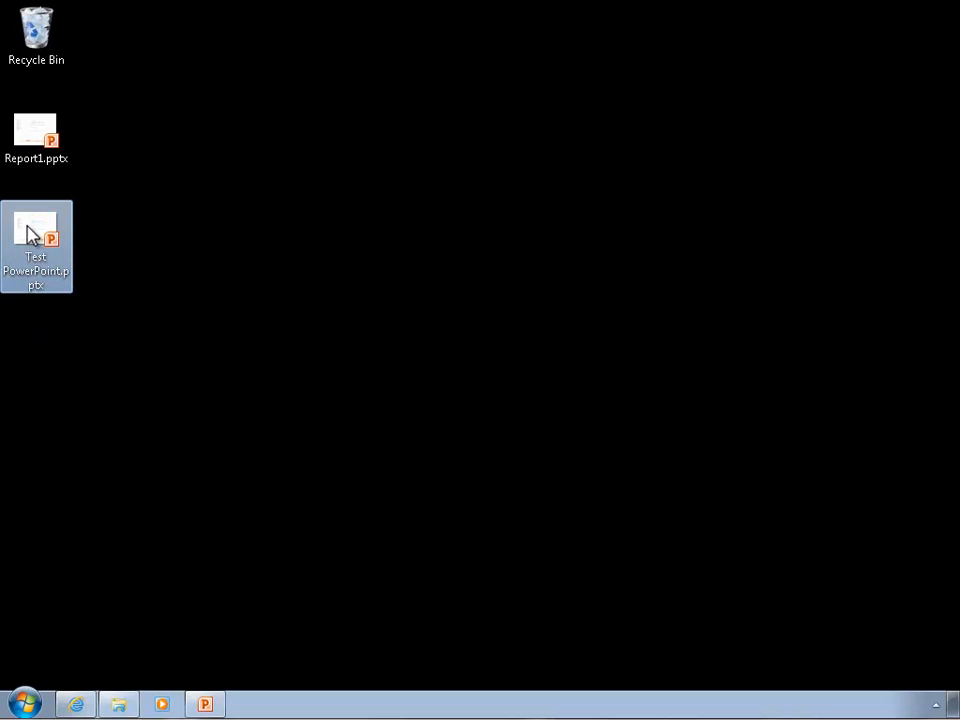
double_click(38, 233)
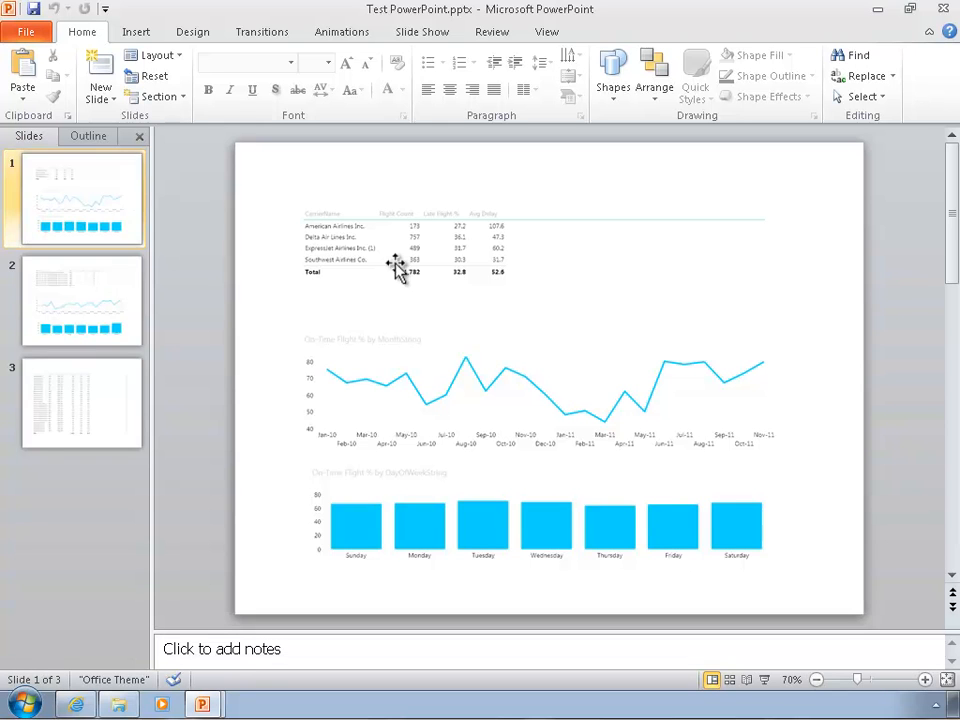
- Preview the third slide, select slide 1, and run the deck as a slide show
click(66, 398)
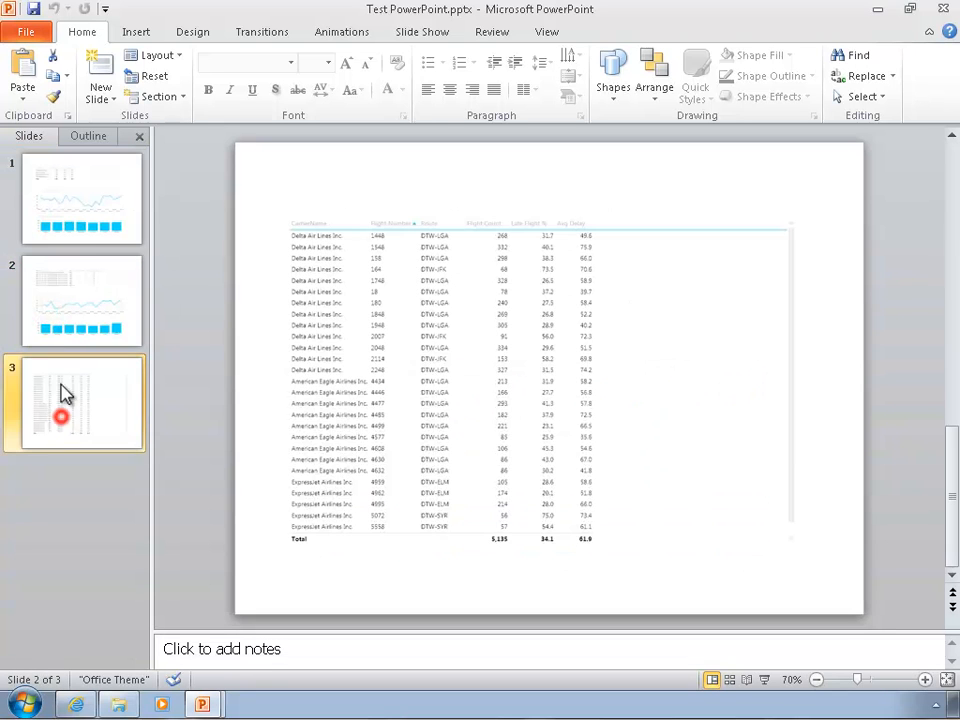
click(80, 188)
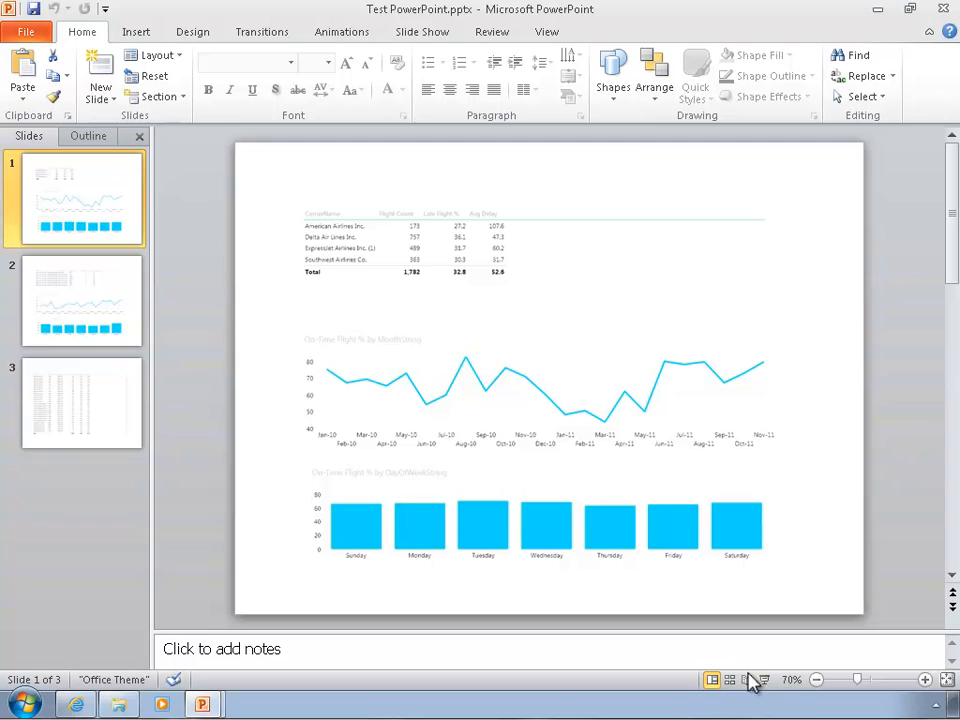
click(745, 680)
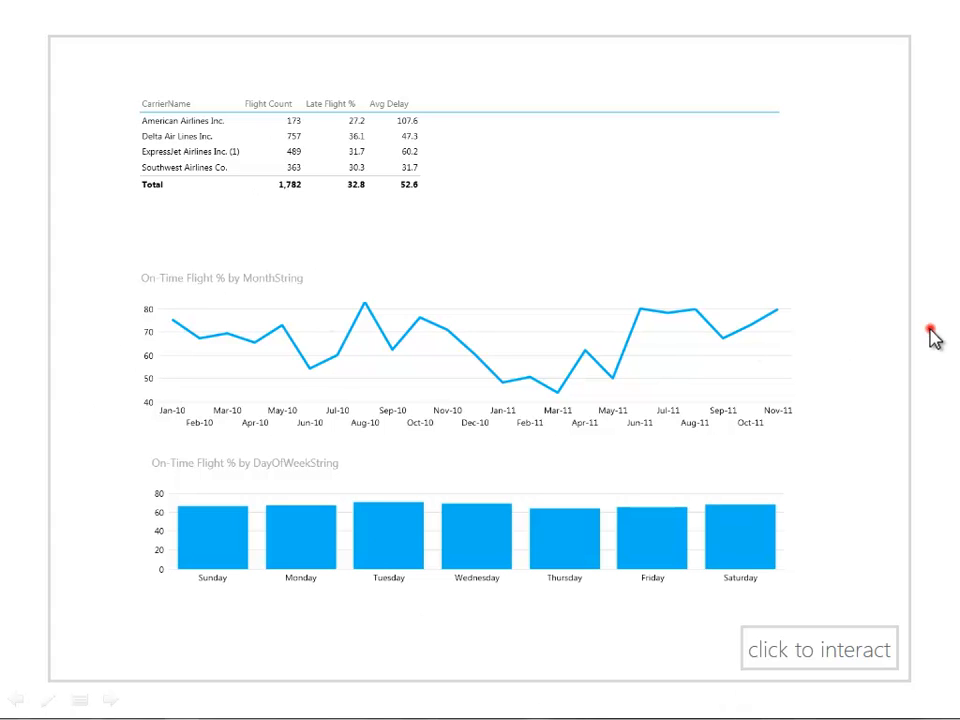
mouse_move(935, 340)
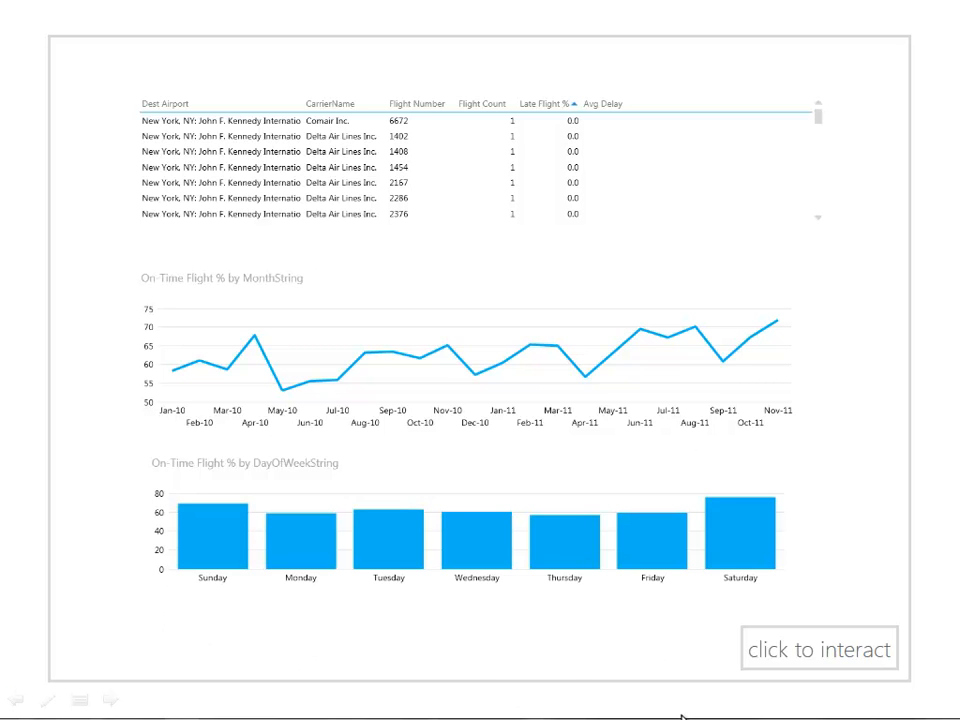
mouse_move(719, 406)
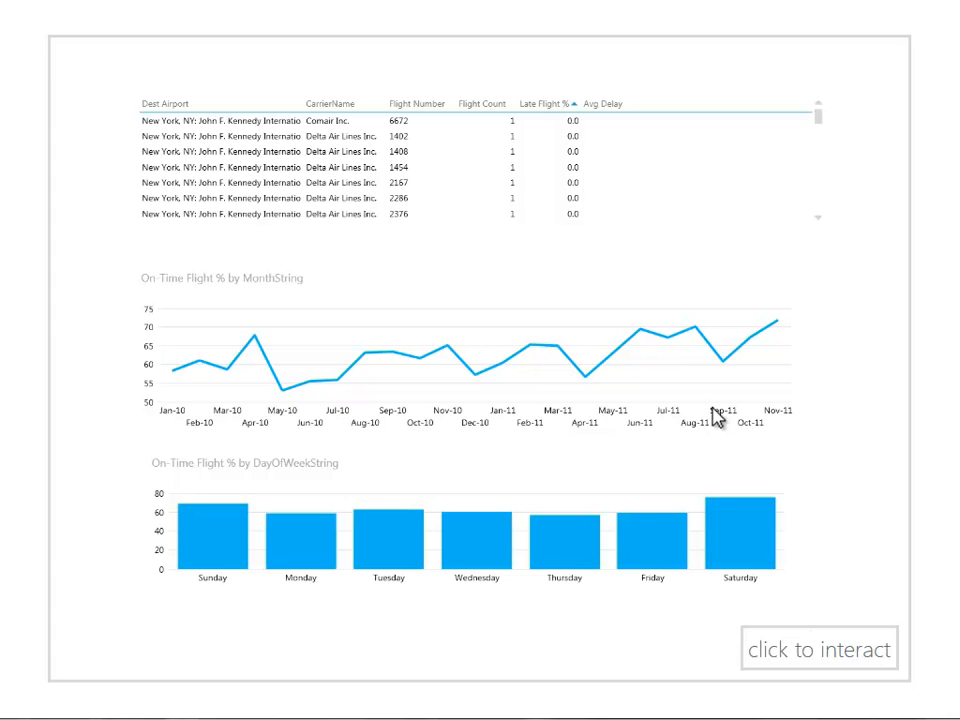
mouse_move(721, 582)
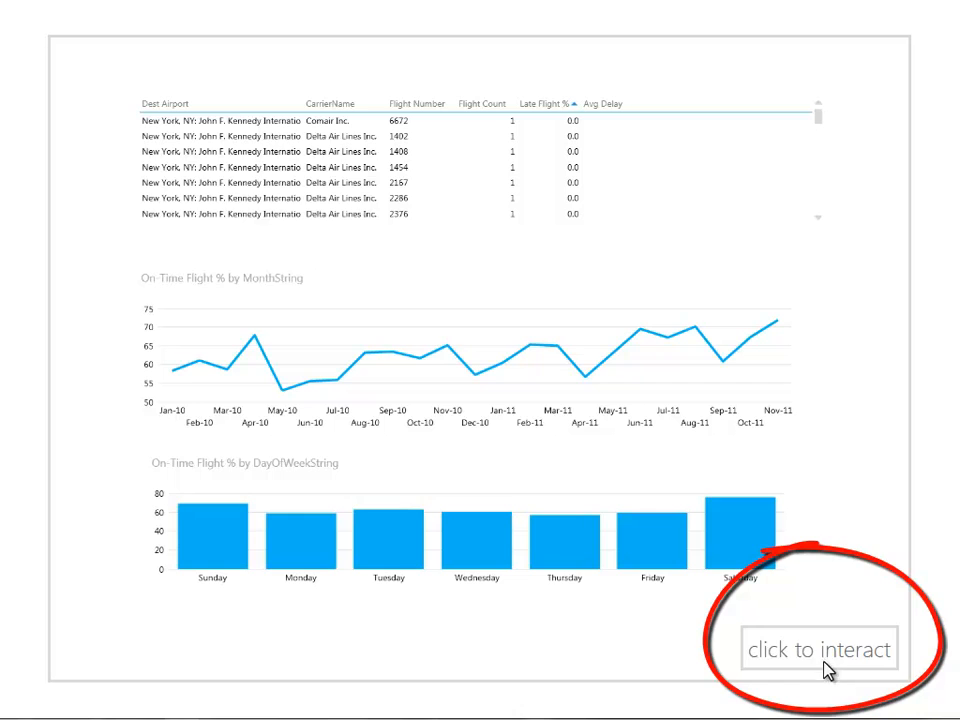
- Make the slide interactive, highlight Saturday, and set the Dest State filter to IL
click(819, 650)
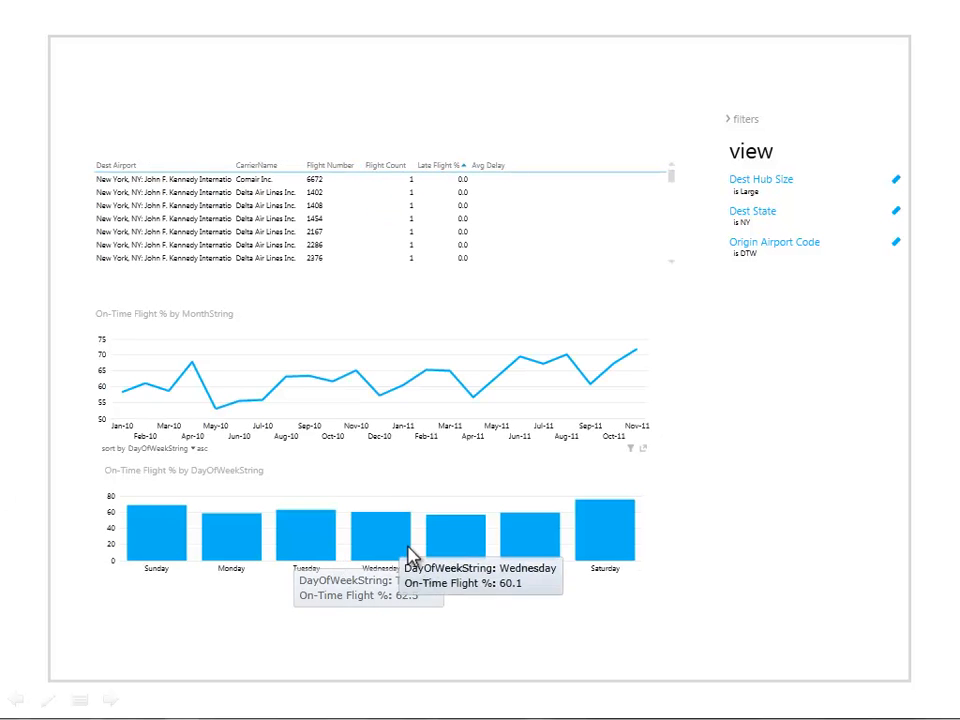
click(380, 540)
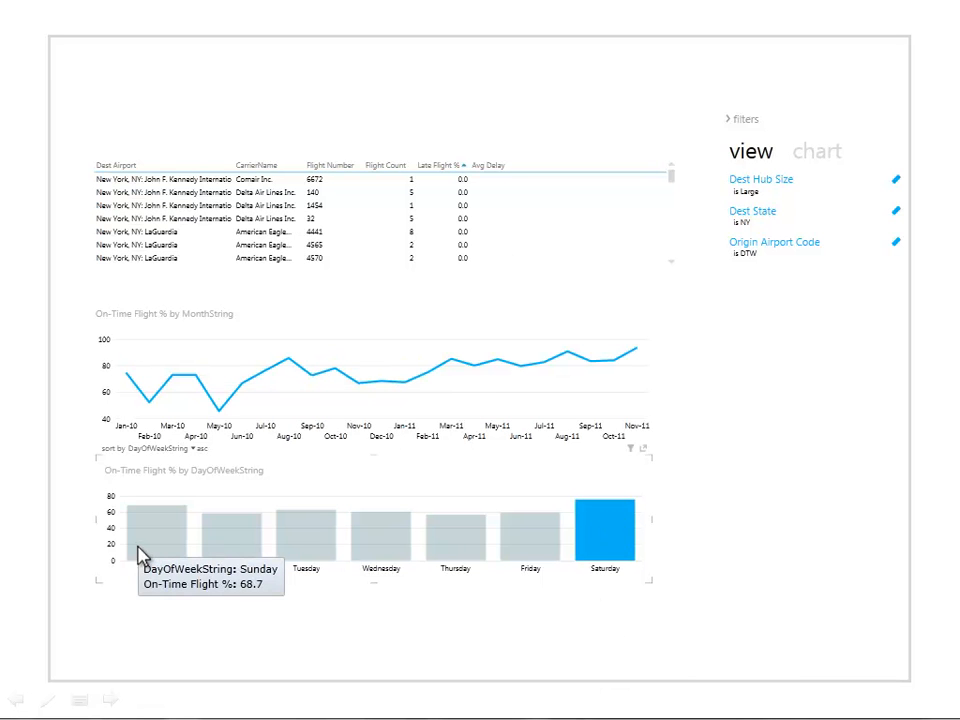
click(753, 211)
text(il)
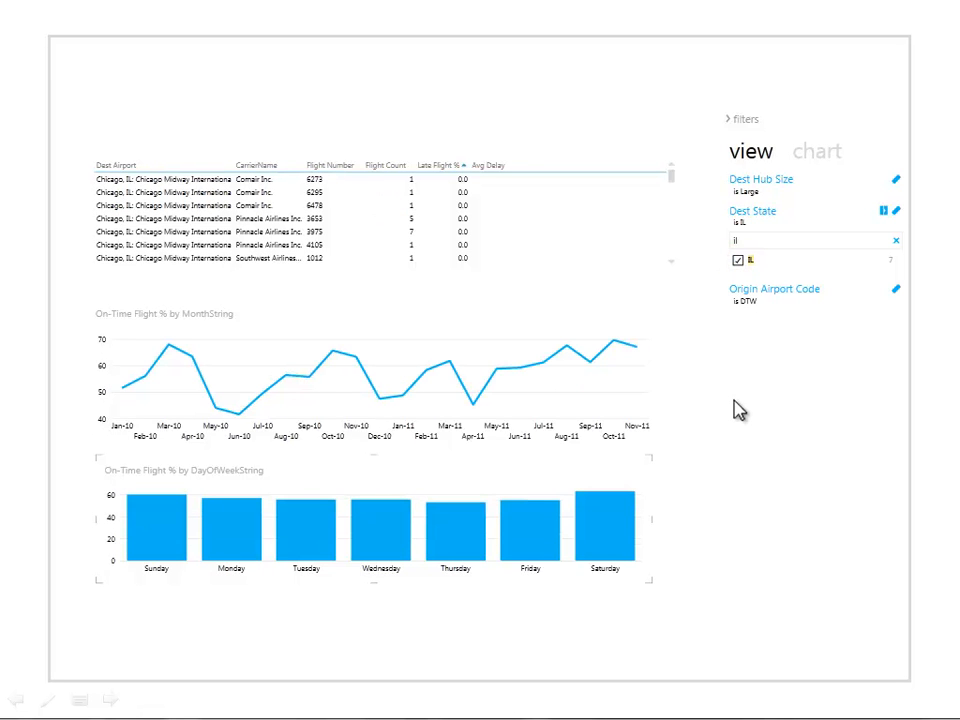
click(22, 700)
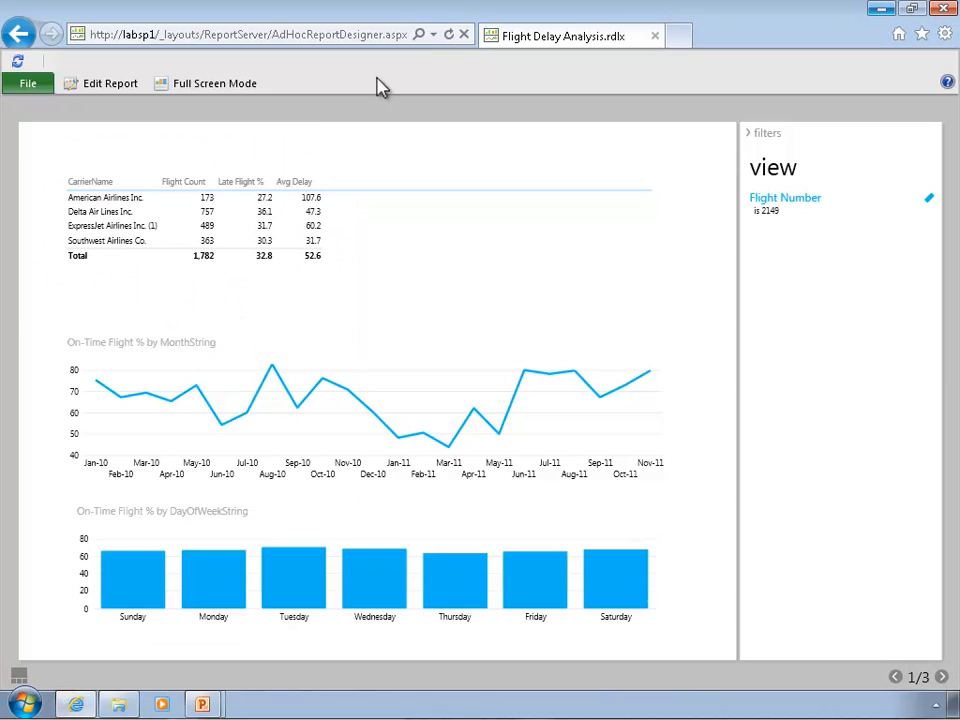
- Open a new Internet Explorer tab beside Flight Delay Analysis.rdlx to reach Silverlight downloads
click(690, 35)
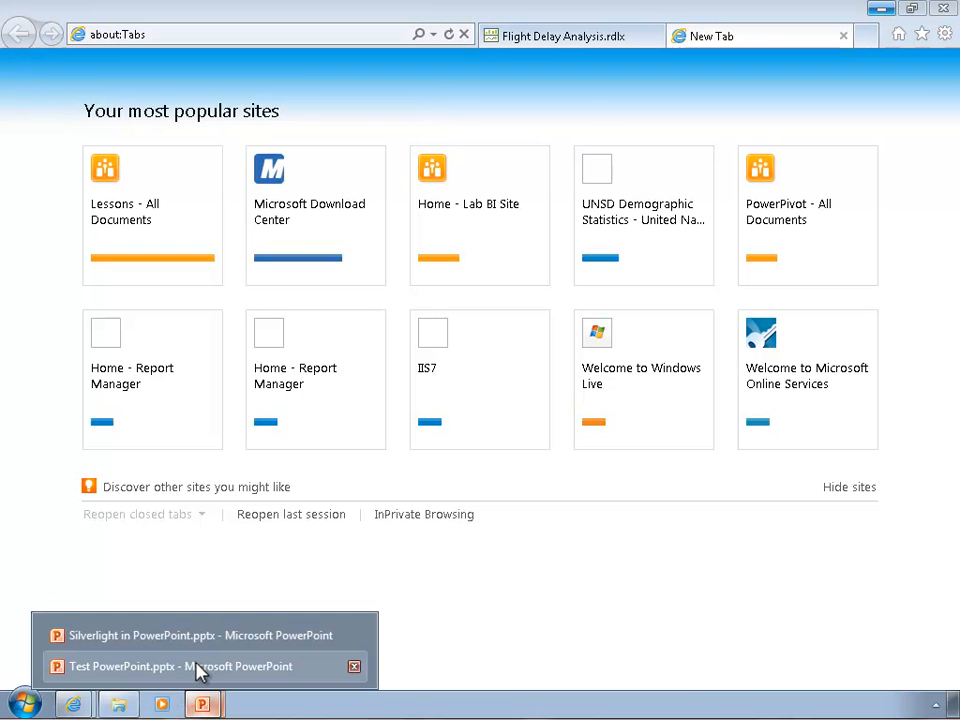
click(165, 635)
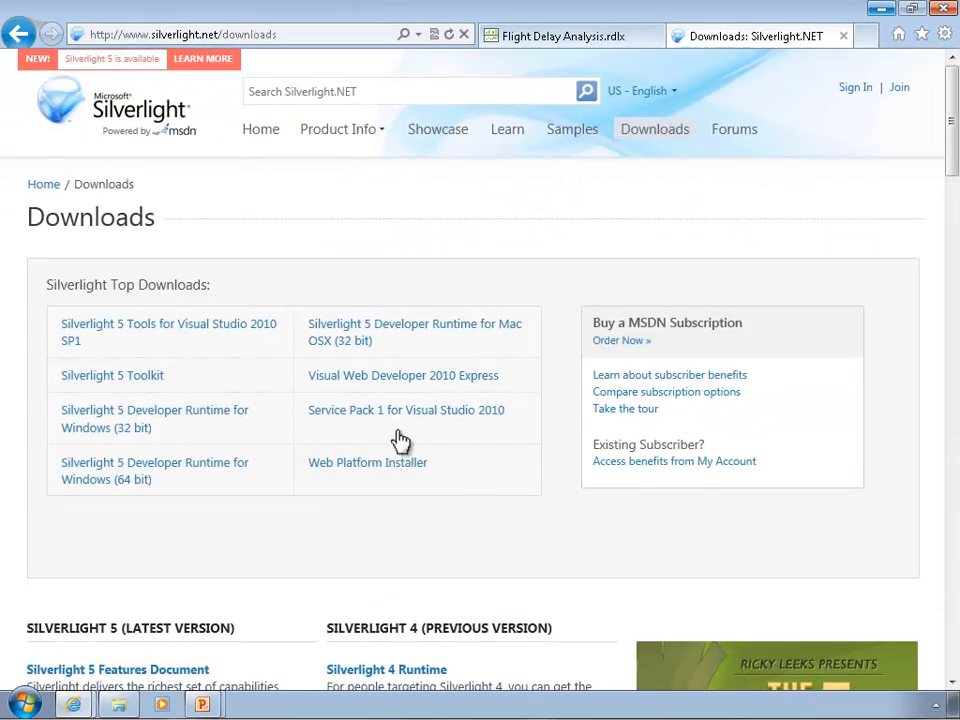
- Scroll the Silverlight Downloads page to the 64-bit and 32-bit Windows runtimes
scroll(down, 3)
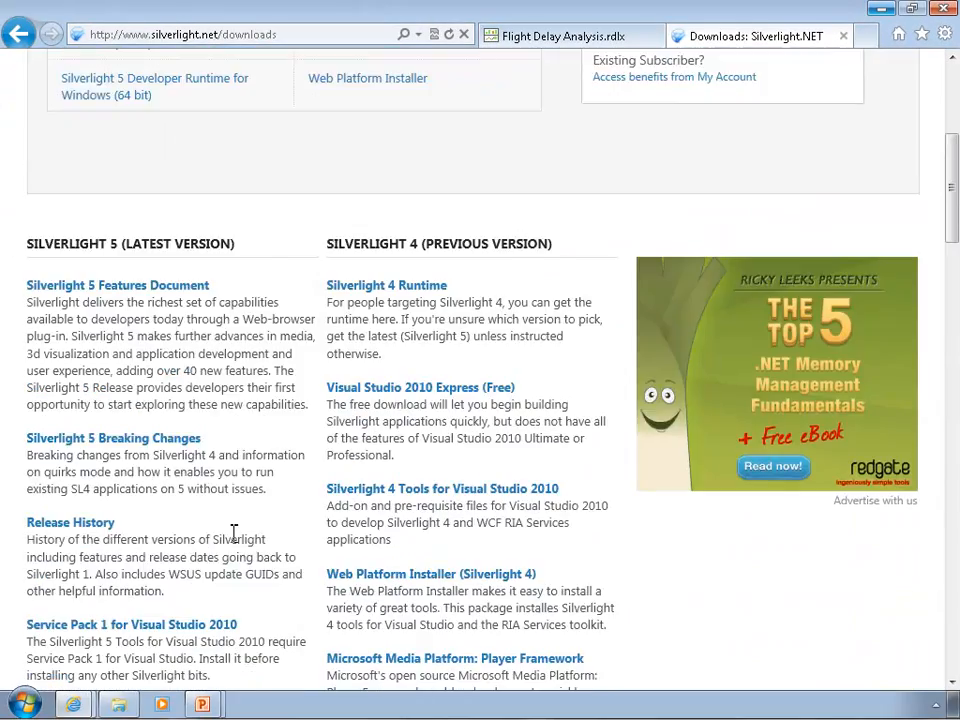
scroll(down, 3)
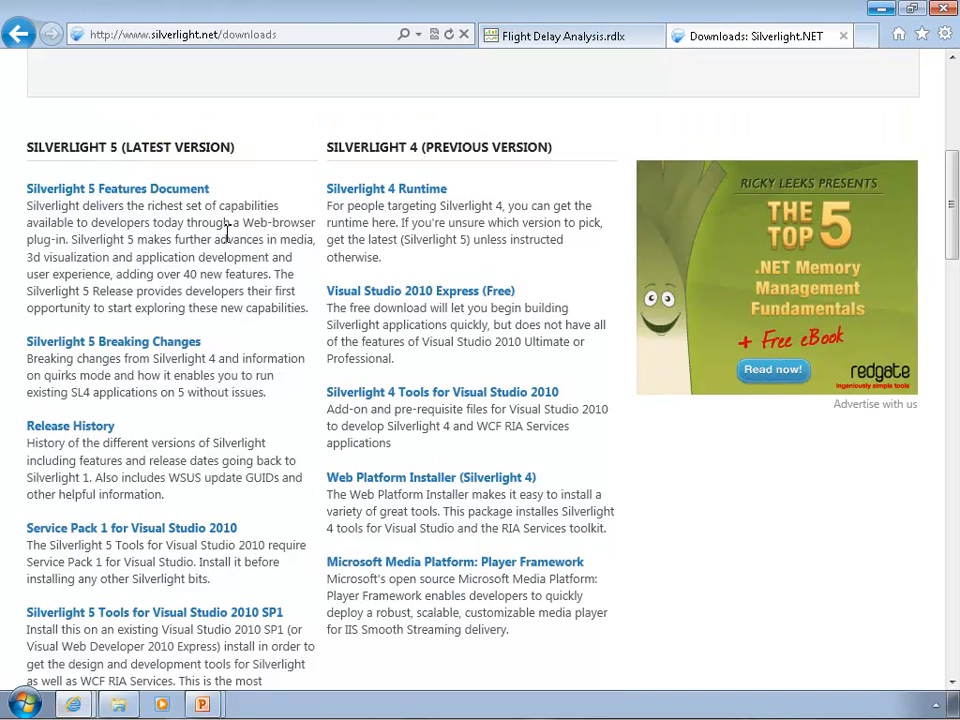
mouse_move(180, 462)
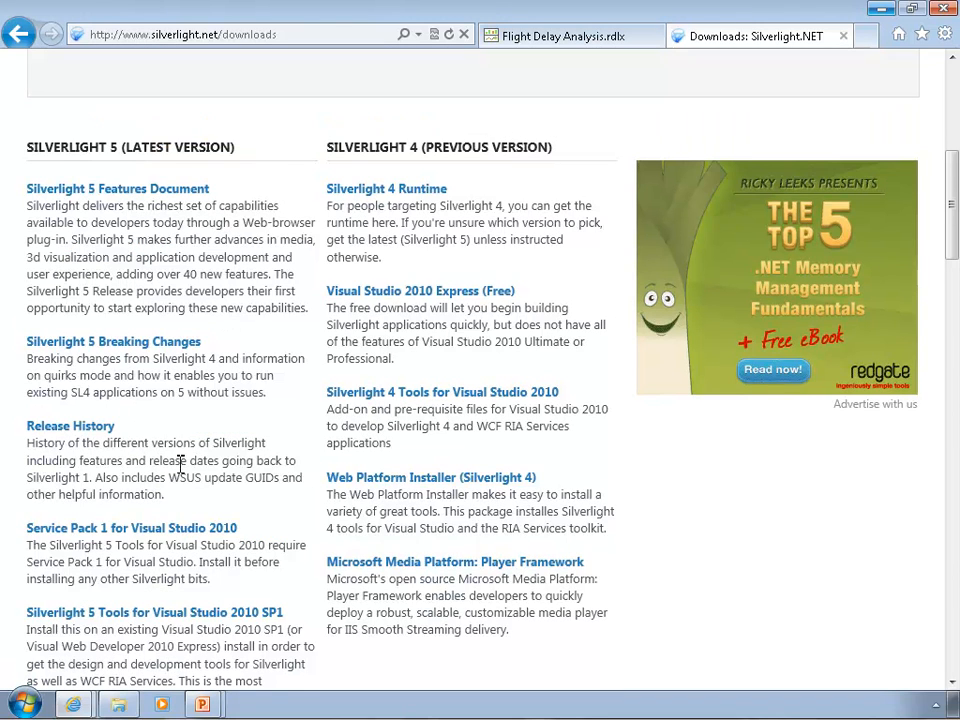
scroll(down, 3)
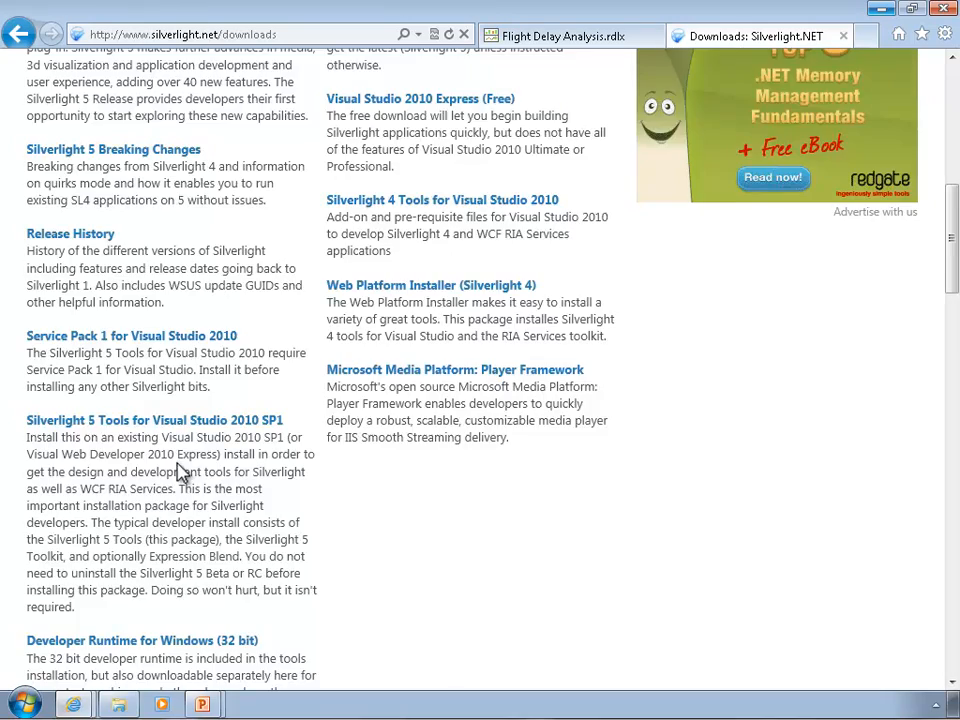
scroll(down, 3)
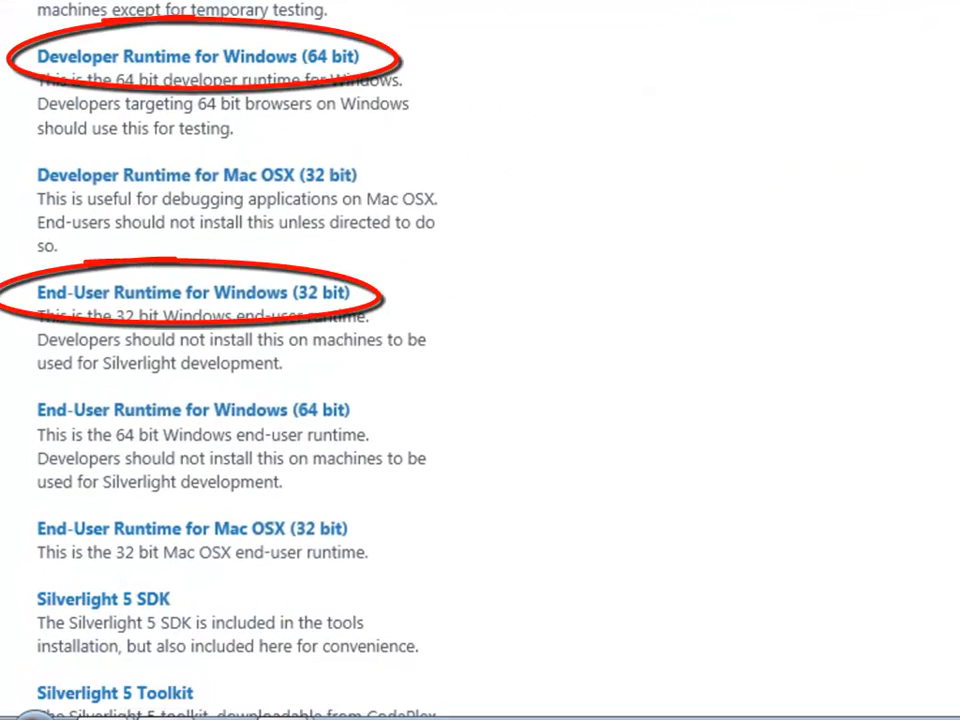
mouse_move(360, 105)
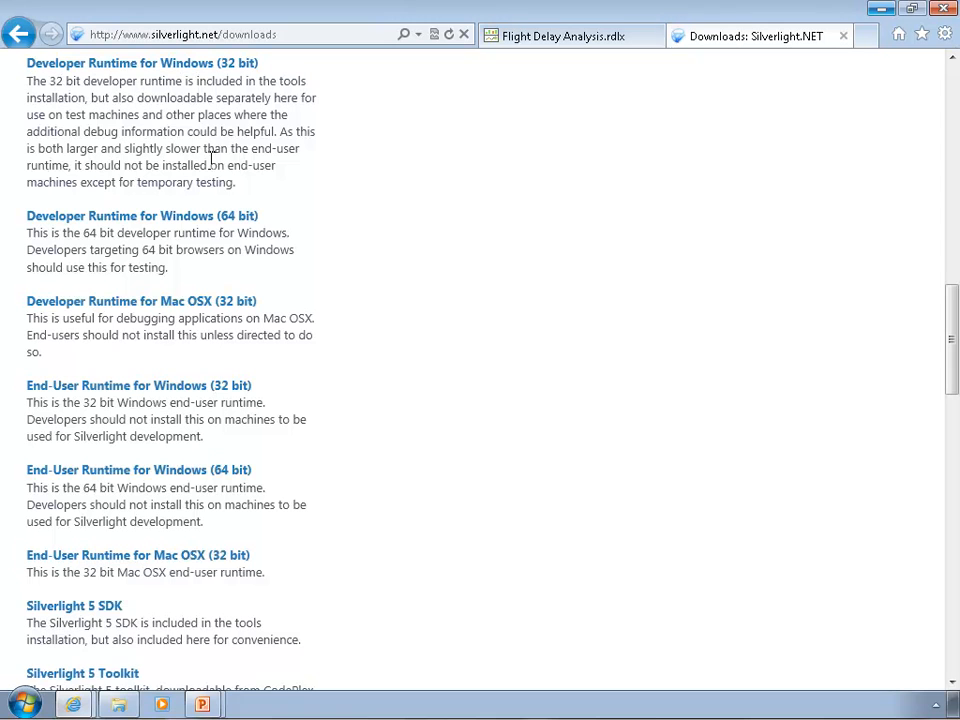
mouse_move(190, 390)
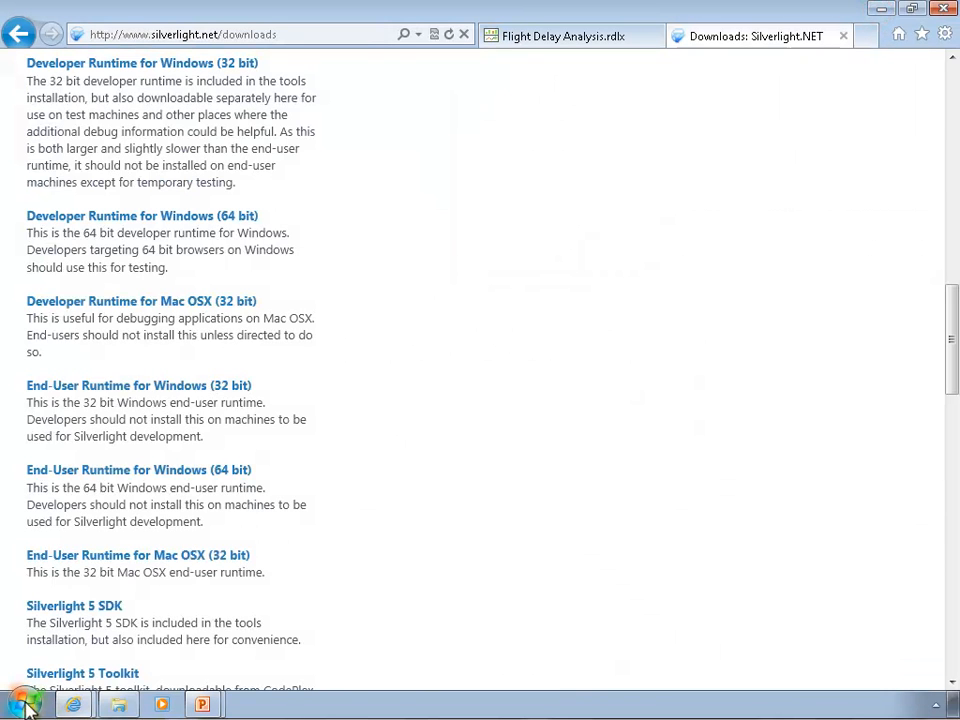
mouse_move(135, 462)
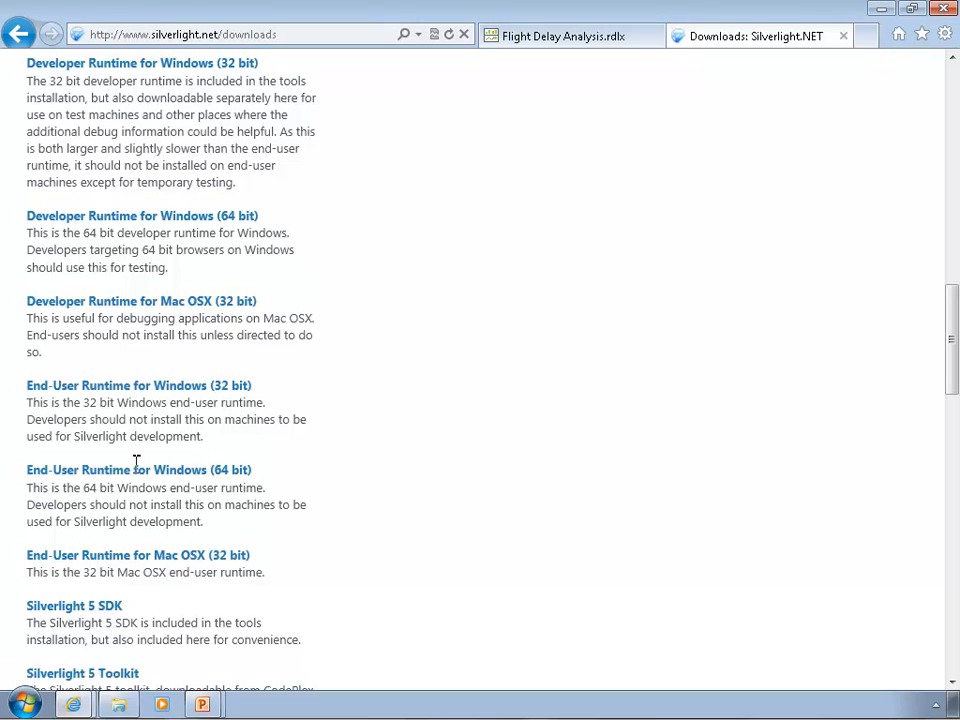